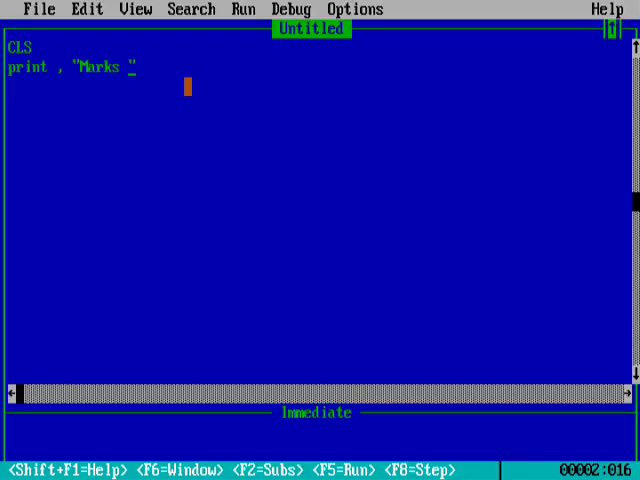
Write CLS, the heading PRINT "Marks of students in English", and an END line
text(of students in en)
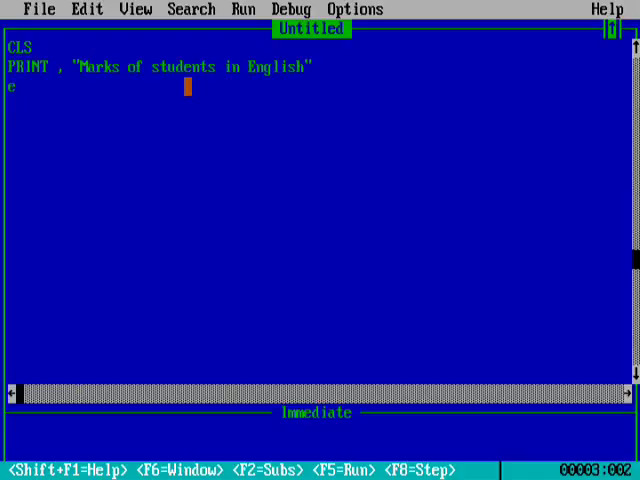
key(F5)
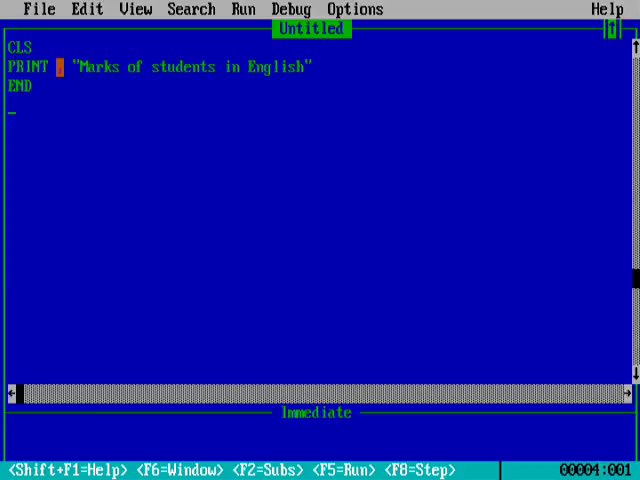
key(F5)
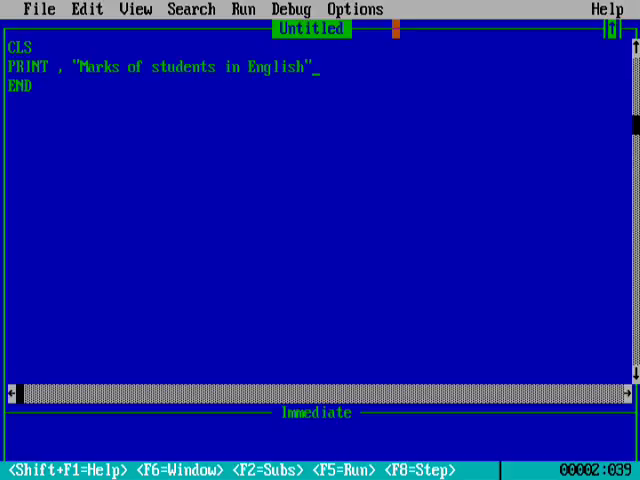
Add a line printing "Class 9th B" before END
text(print)
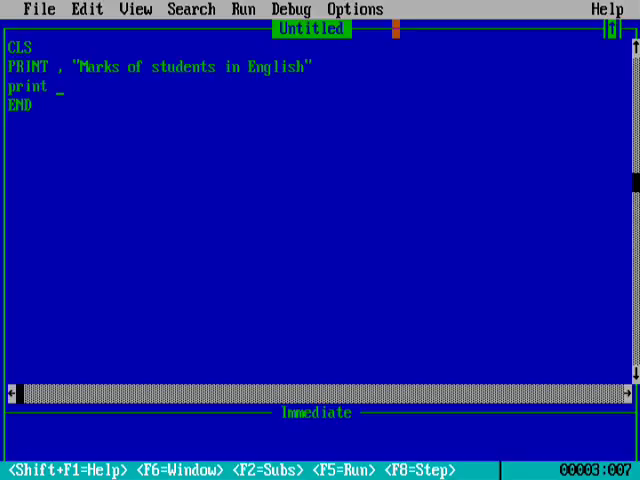
text("c")
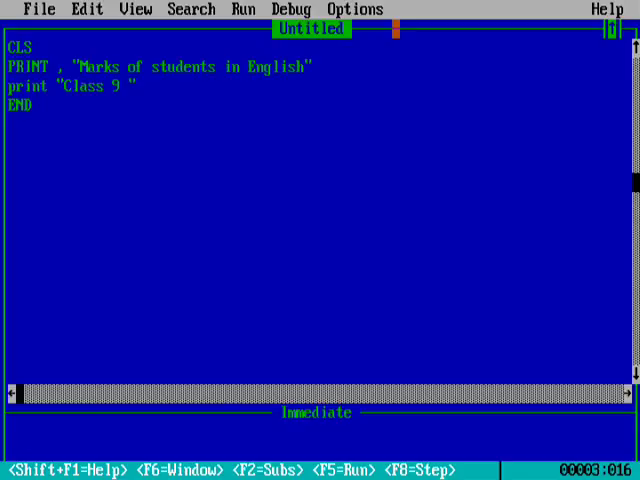
text(th b)
text(print)
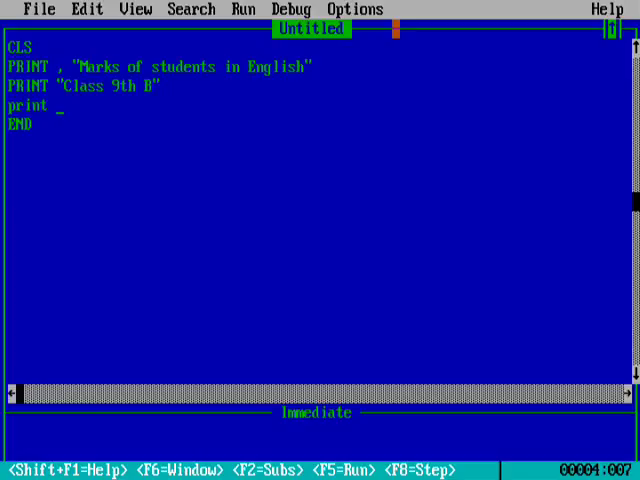
Add the column header line printing SR. NO, NAME and MARKS (20)
text(, "")
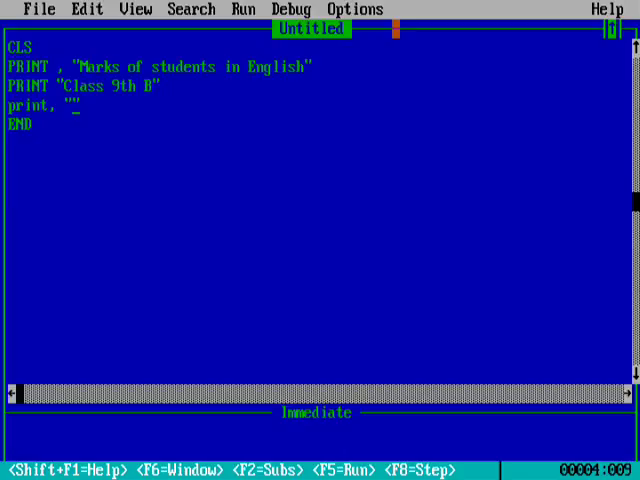
text(SR. NO)
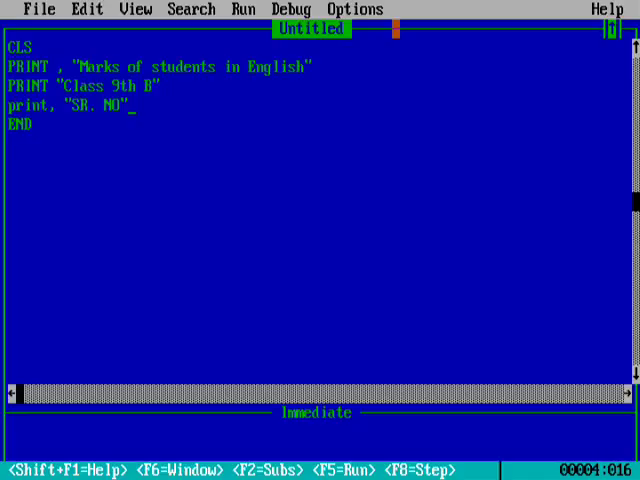
text(, "NAME")
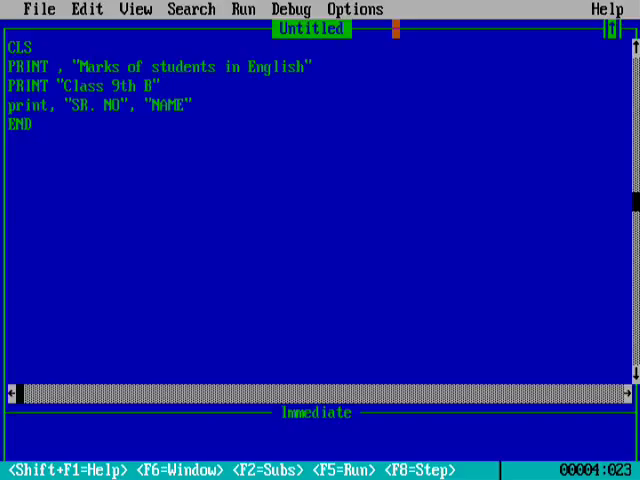
text(, "")
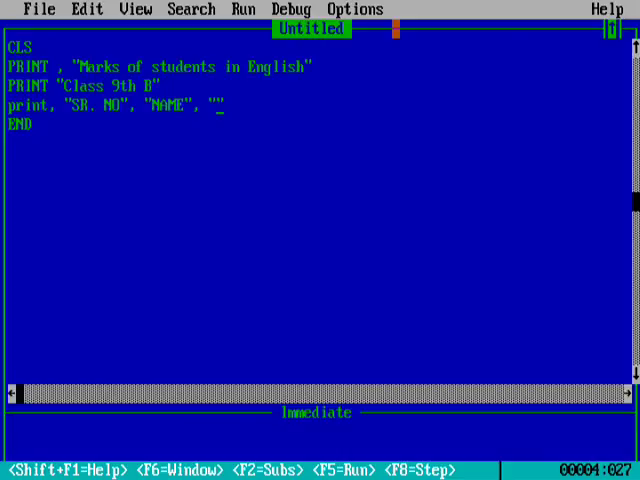
text(MARKS (20)
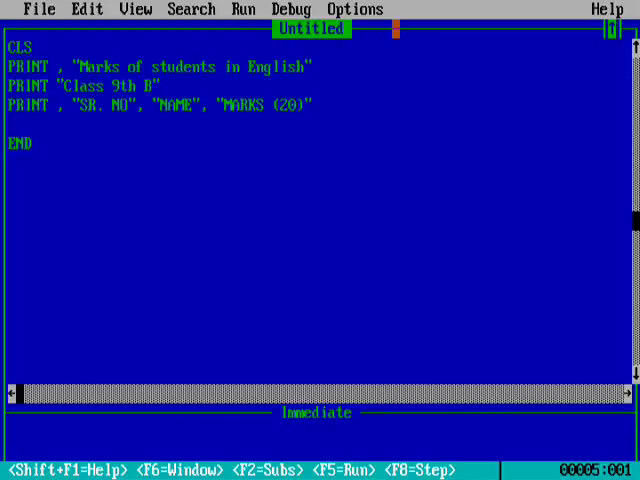
Add a blank PRINT line and the first row: 1, Amit, 19
text(PRINT)
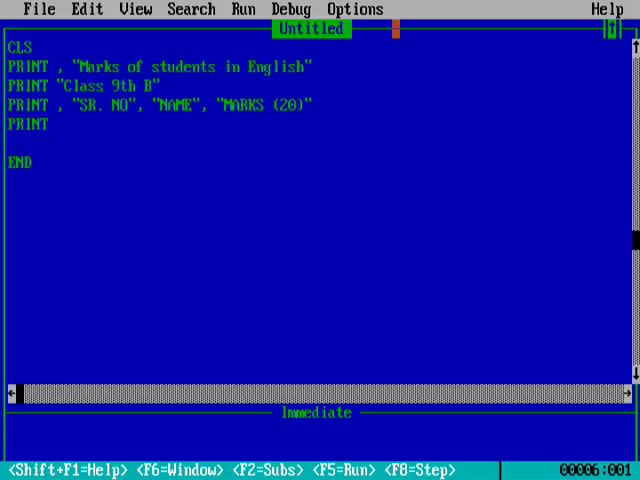
text(print)
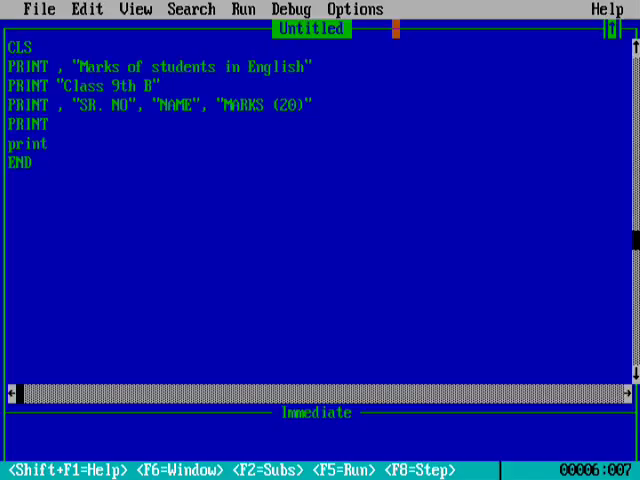
text(, "1", "Amit)
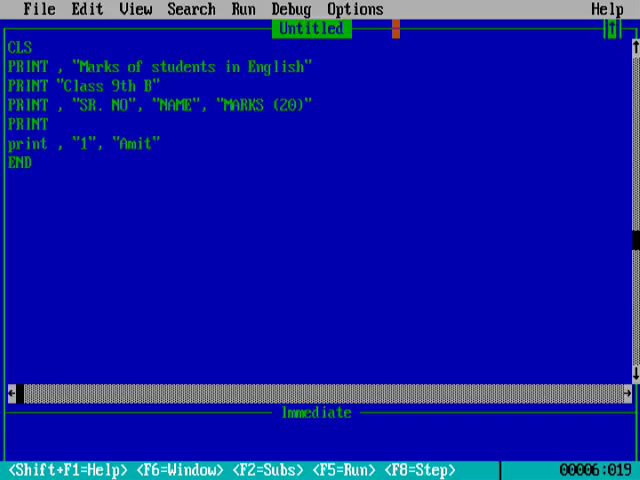
text(, "")
text(print)
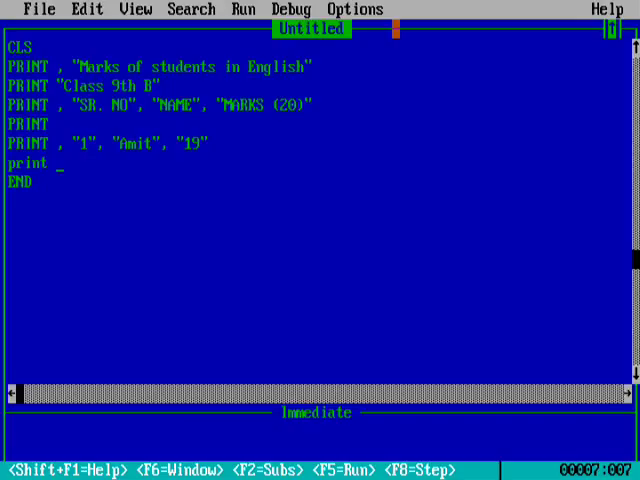
Add the second student row: 2, Soham, 15
text(, "2")
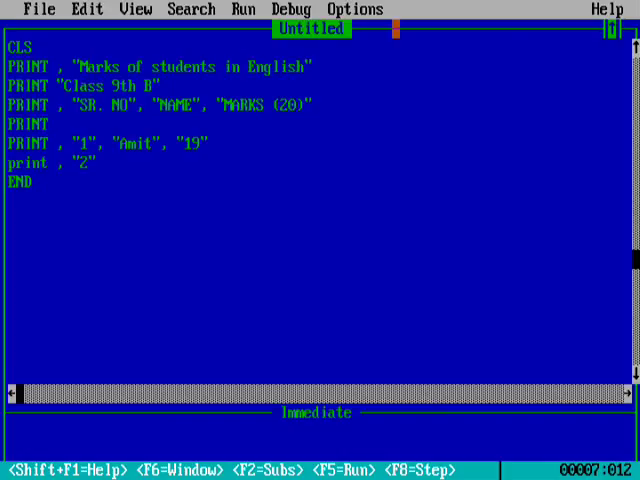
text(, "")
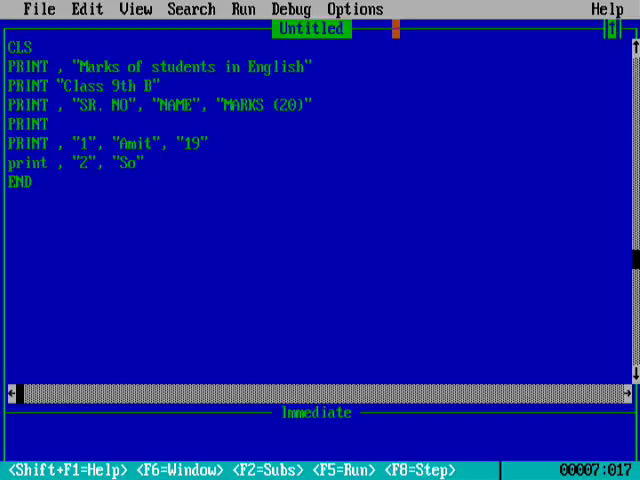
text(ham", "")
text(print)
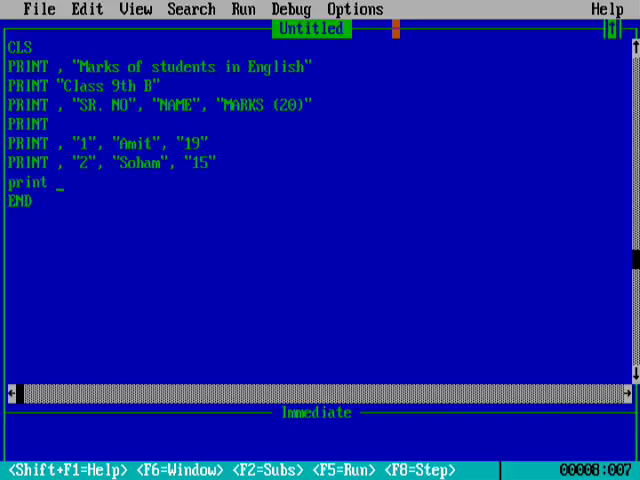
Add the third student row: 3, Riya, 17
text(, "3")
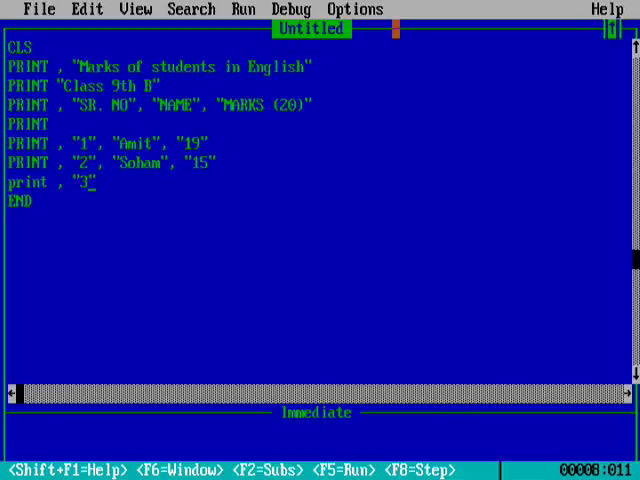
text(, "")
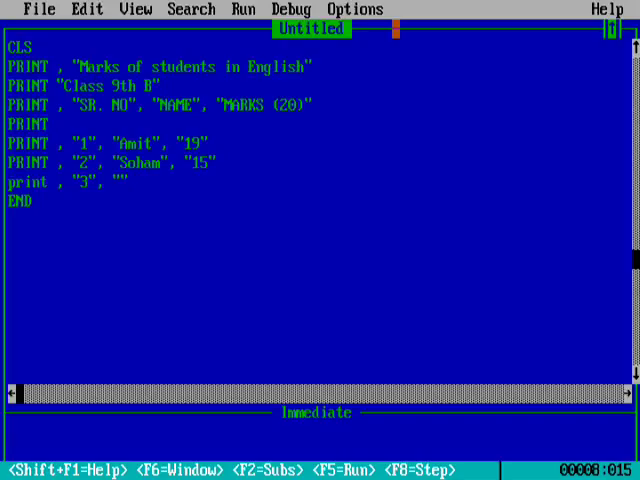
text(Riya)
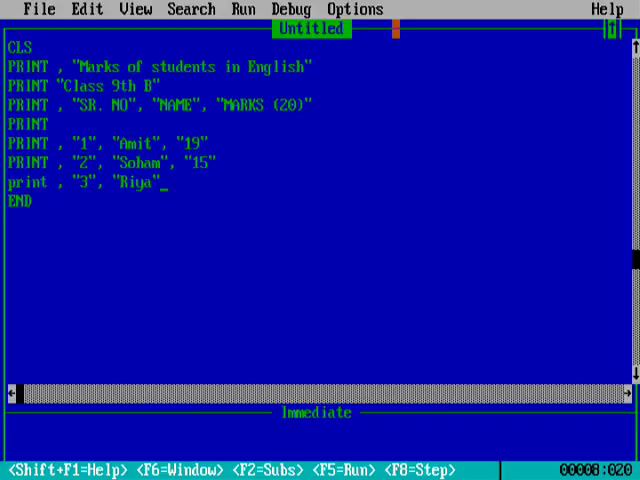
text(, "")
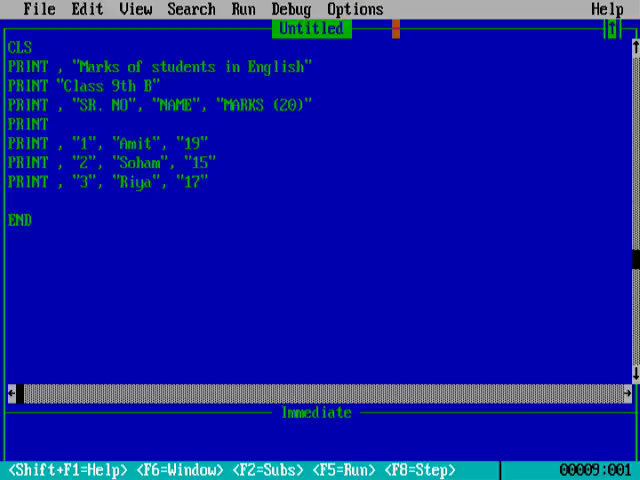
Add the rows 4 Priya 18 and 5 Mohit 16
text(print , "4", "Priya", "")
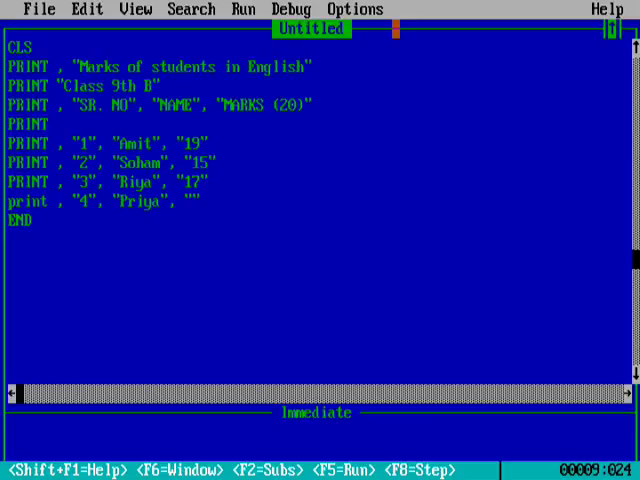
text(18)
text(PRINT , "5", "Mohit", "16")
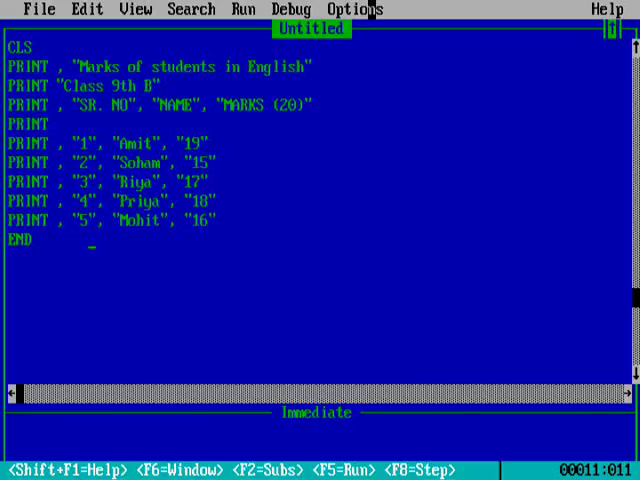
Run the program to display the Class 9th B marks table with aligned columns
key(F5)
text(,)
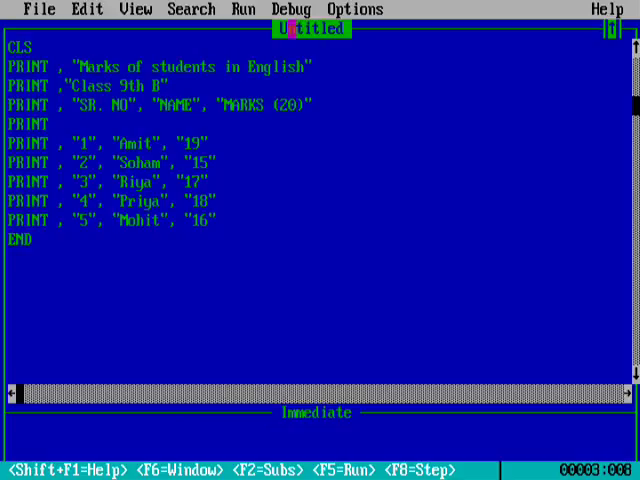
key(F5)
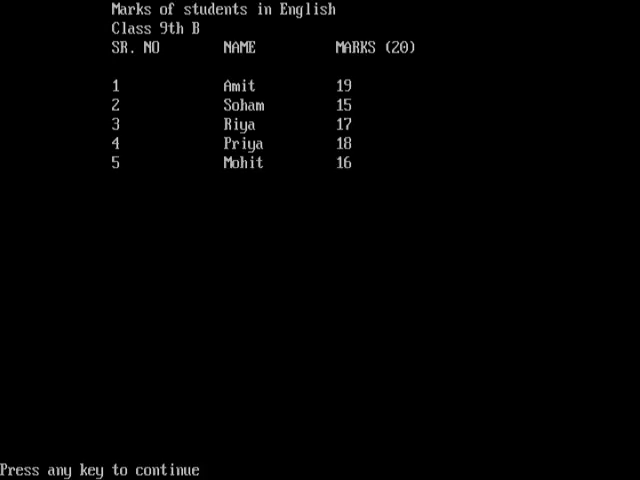
Dismiss the output screen and return to the editor
key(enter)
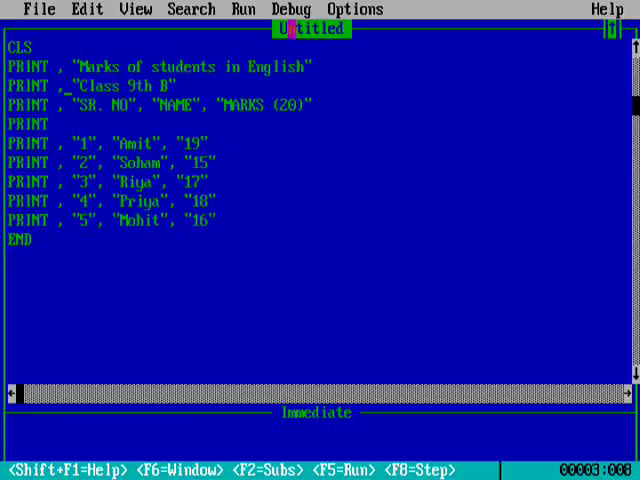